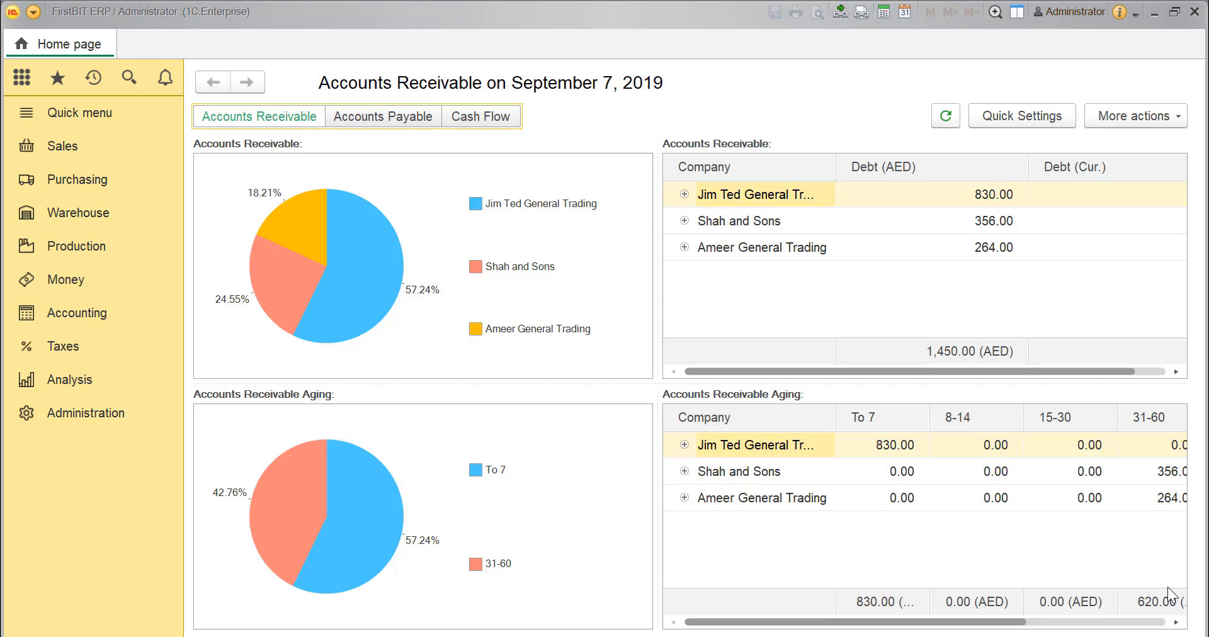
pyautogui.moveTo(717, 626)
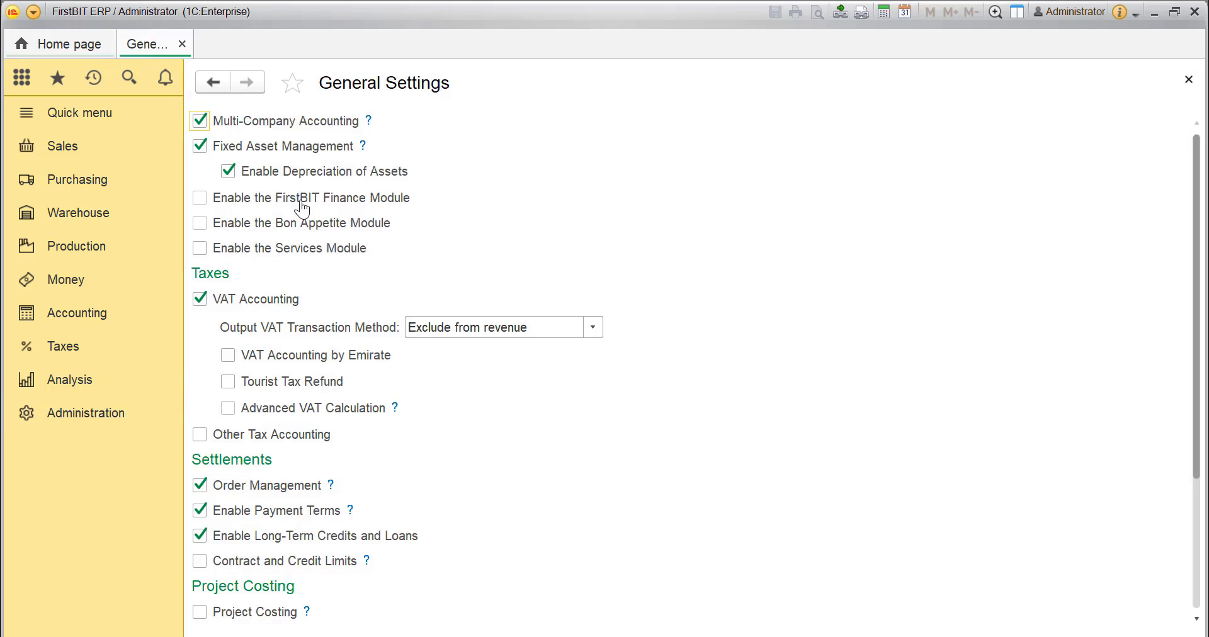
# - Turn on Tourist Tax Refund and create a new report from Taxes > Tourist VAT Refund Reports
pyautogui.click(228, 382)
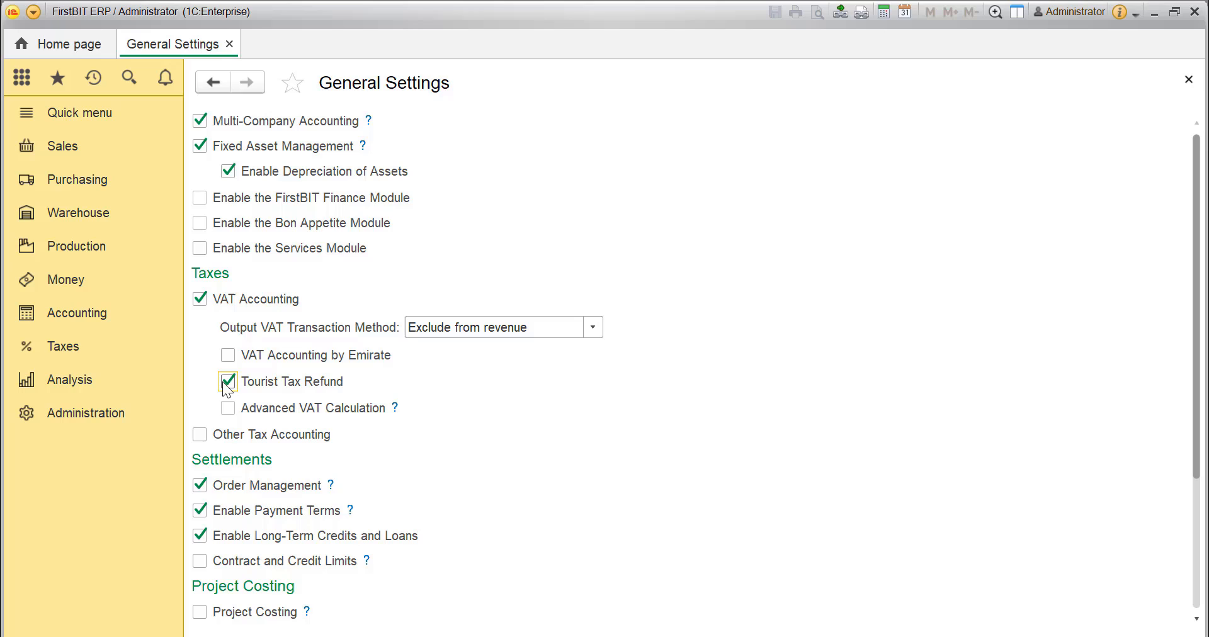
pyautogui.moveTo(65, 280)
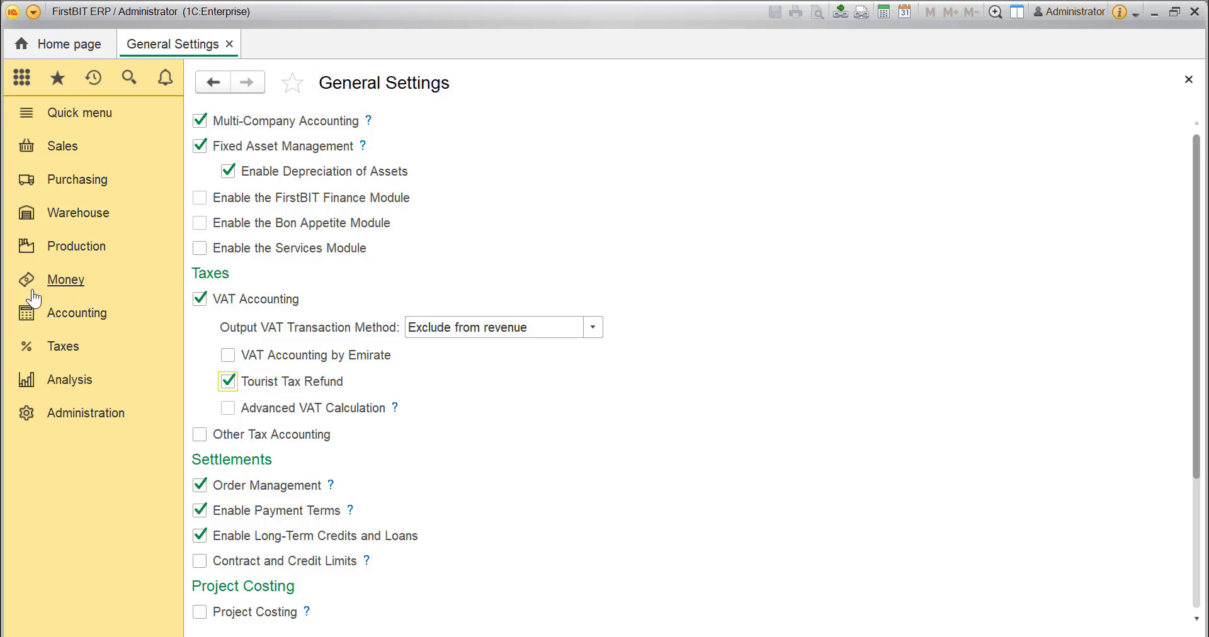
pyautogui.click(61, 345)
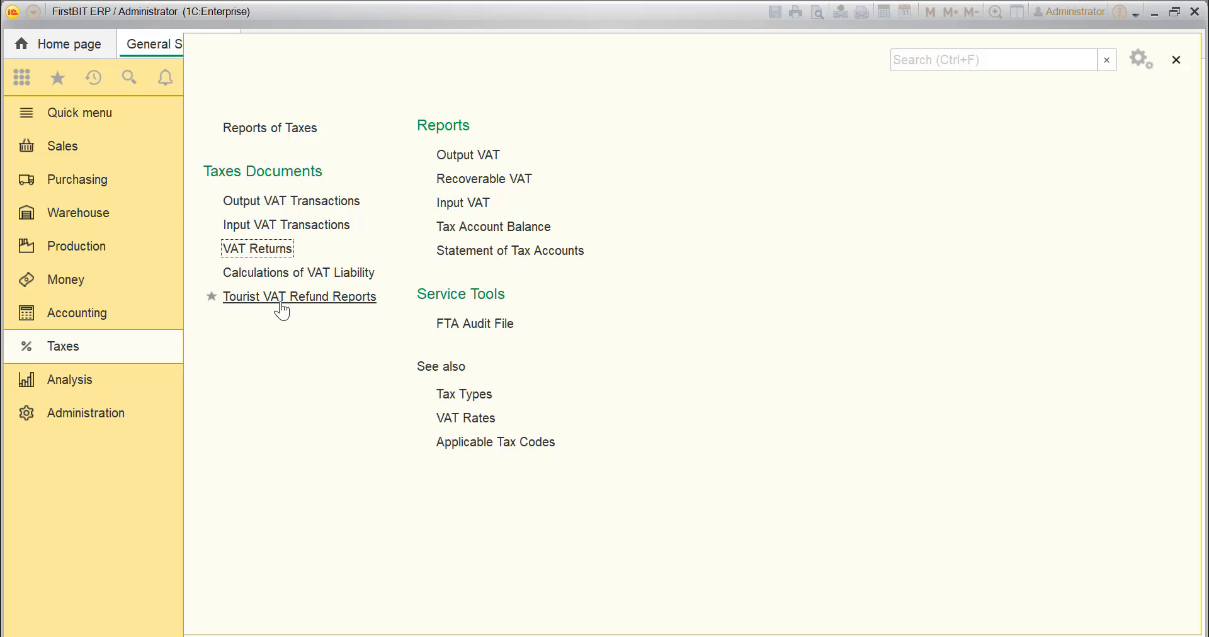
pyautogui.moveTo(299, 296)
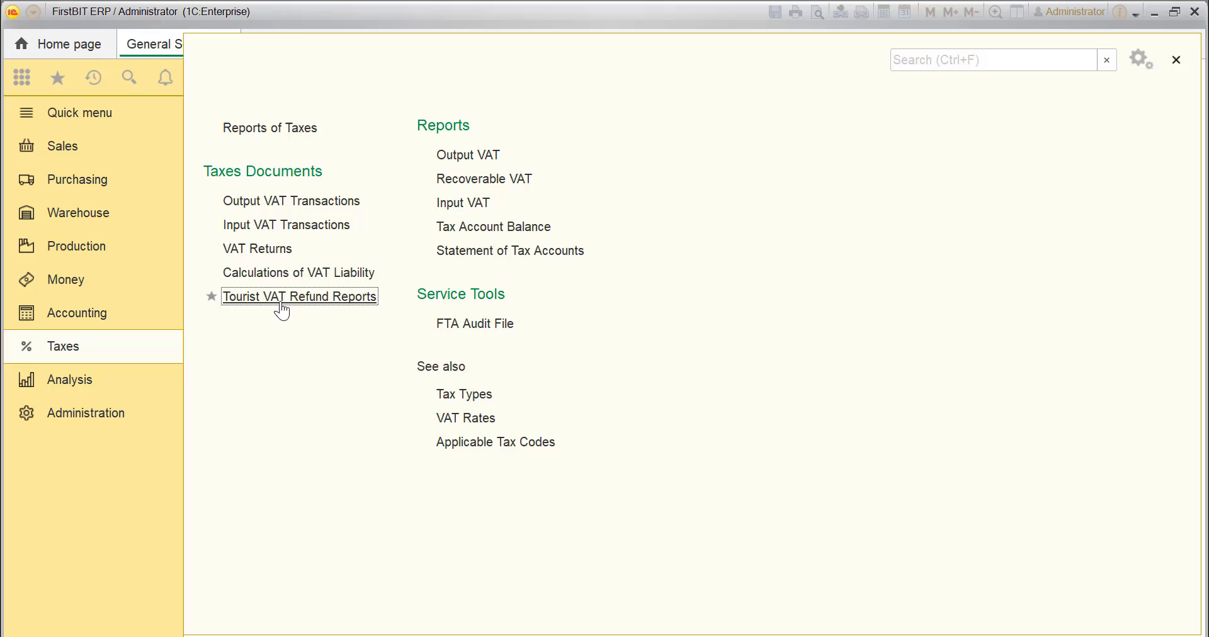
pyautogui.click(299, 296)
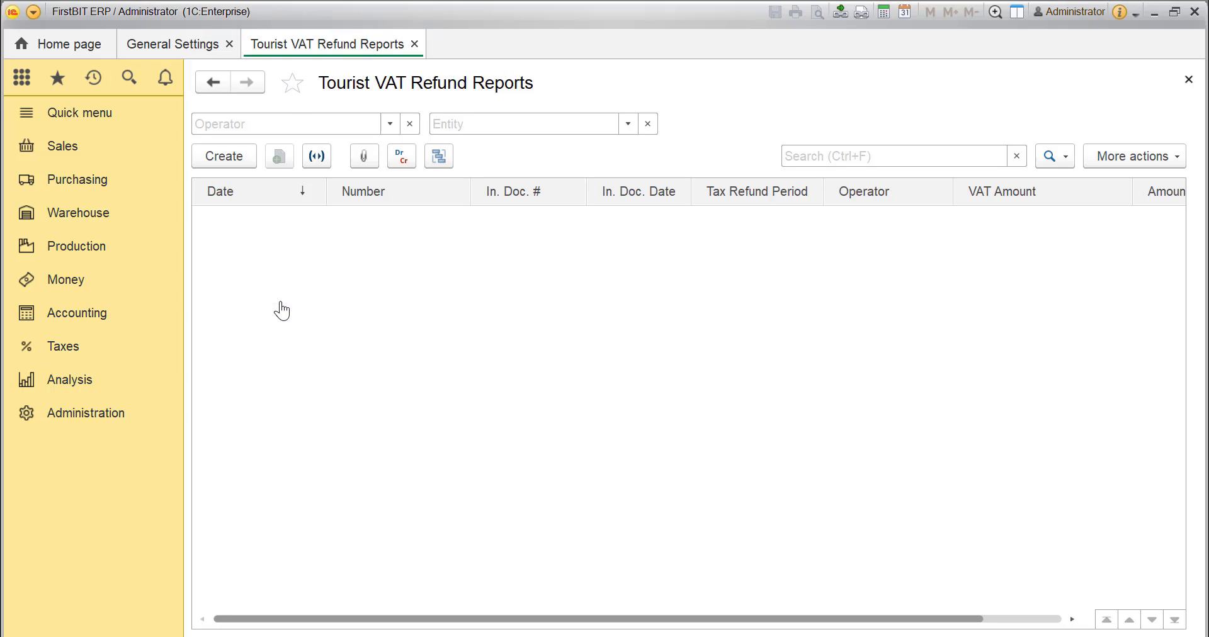
pyautogui.click(224, 156)
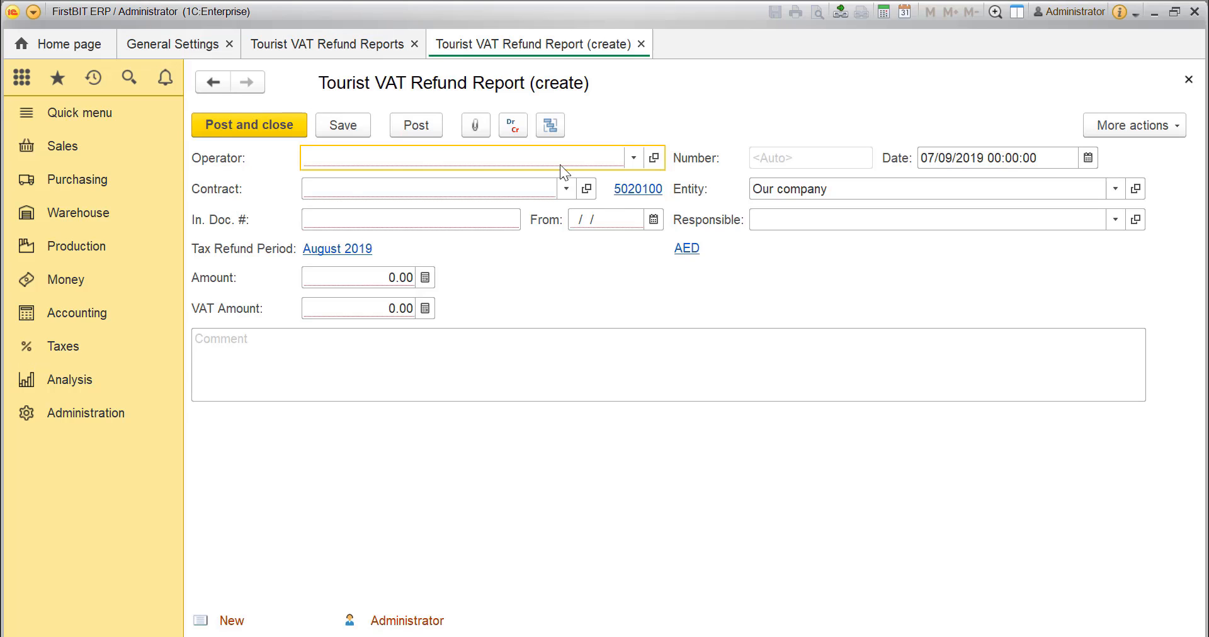
pyautogui.moveTo(424, 307)
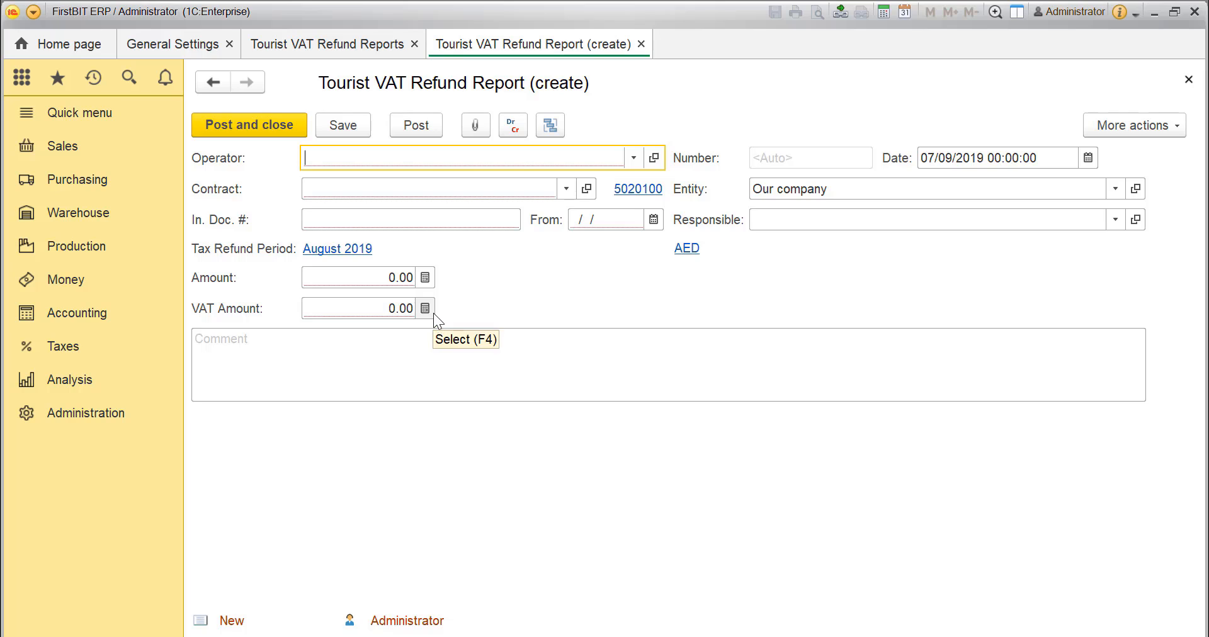
pyautogui.moveTo(436, 313)
pyautogui.write('Planet')
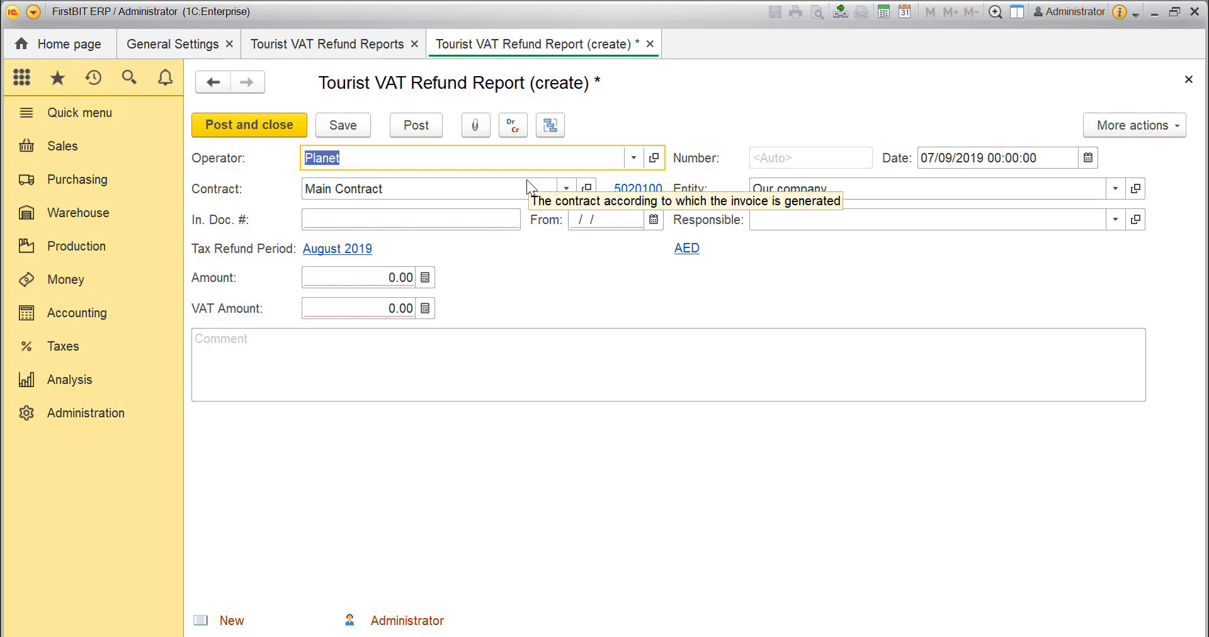
# - Enter incoming document number 214314 and post the Tourist VAT Refund Report
pyautogui.click(411, 218)
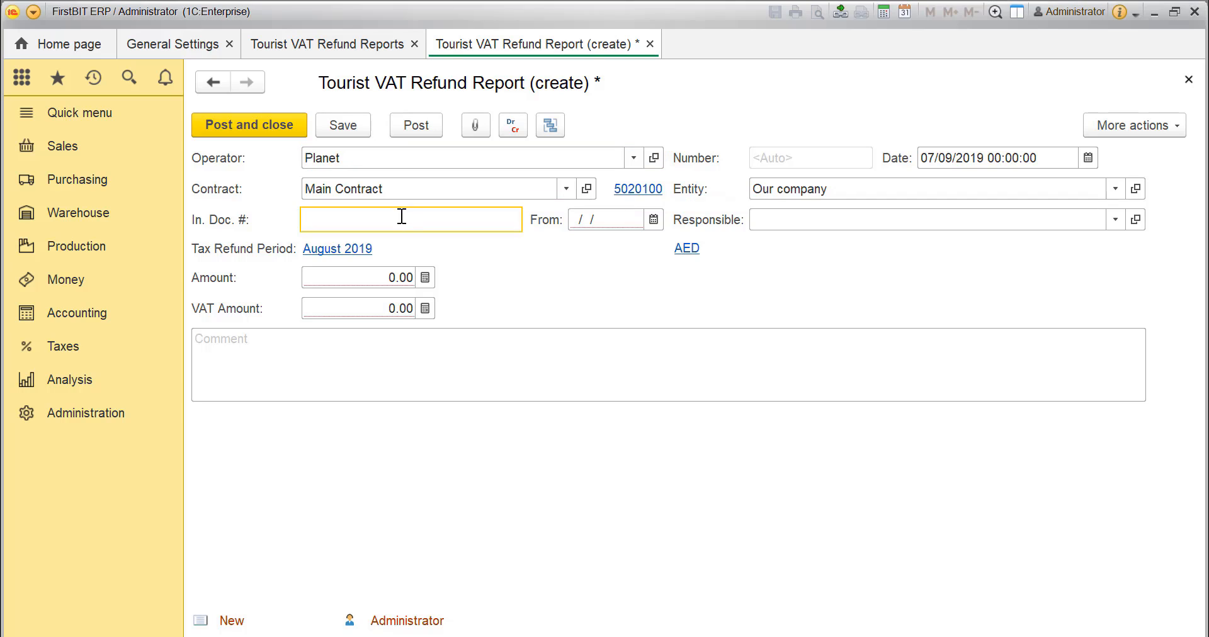
pyautogui.write('214314')
pyautogui.click(368, 277)
pyautogui.write('15,000')
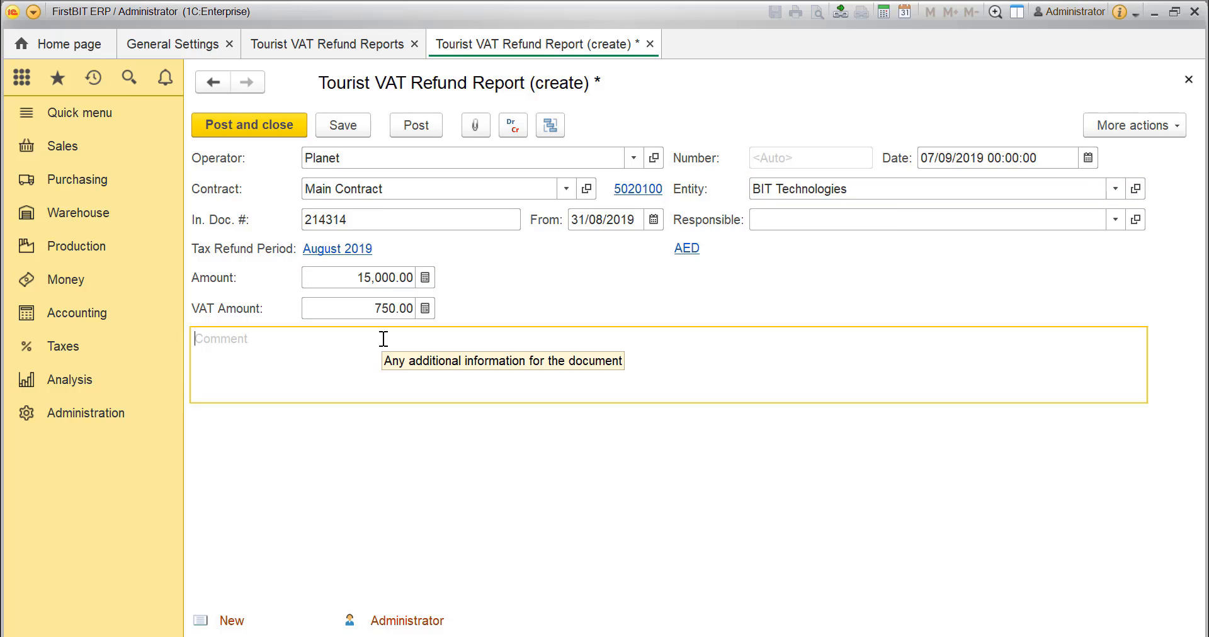
pyautogui.moveTo(416, 124)
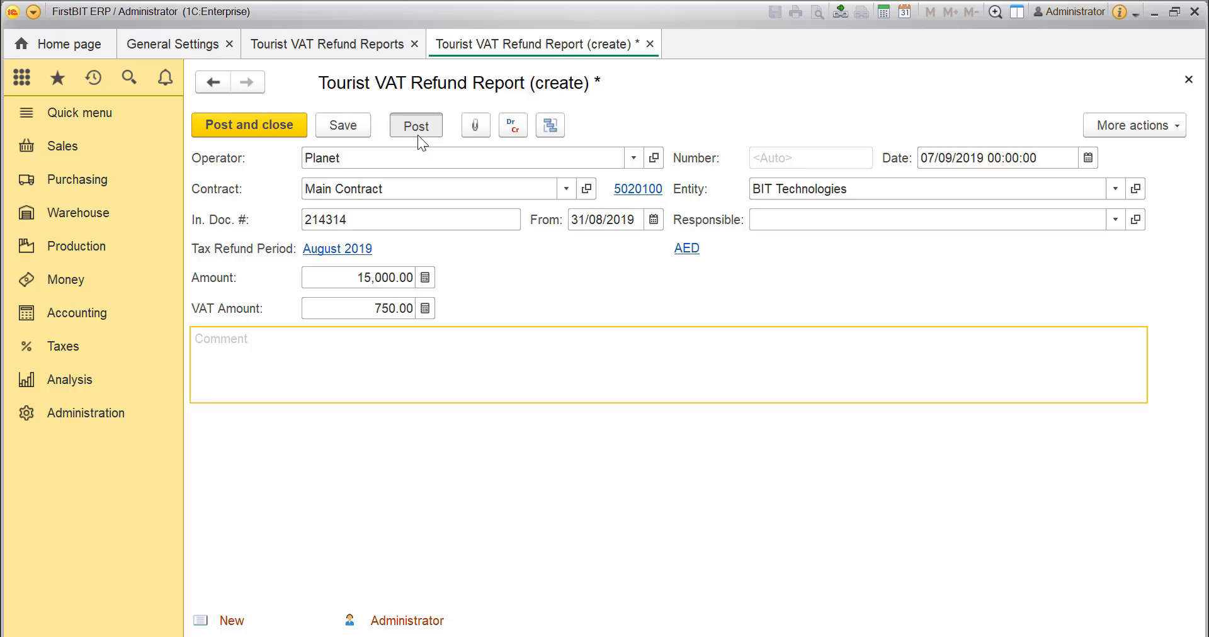
pyautogui.click(415, 125)
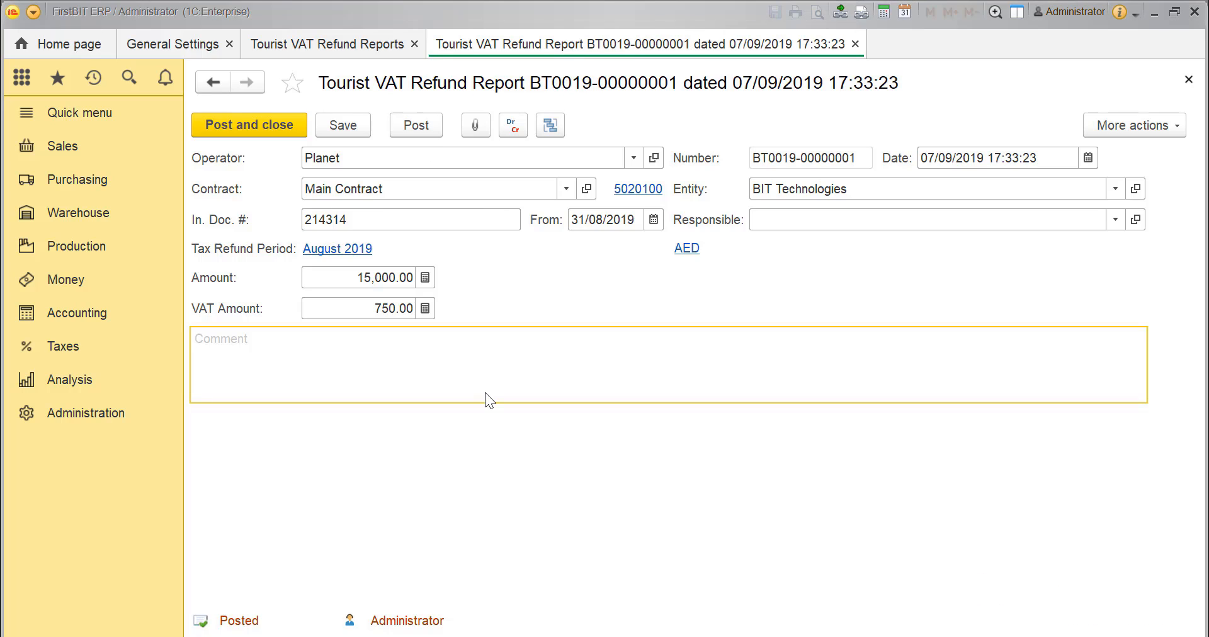
# - Create a new VAT Return from Taxes > VAT Returns
pyautogui.click(63, 345)
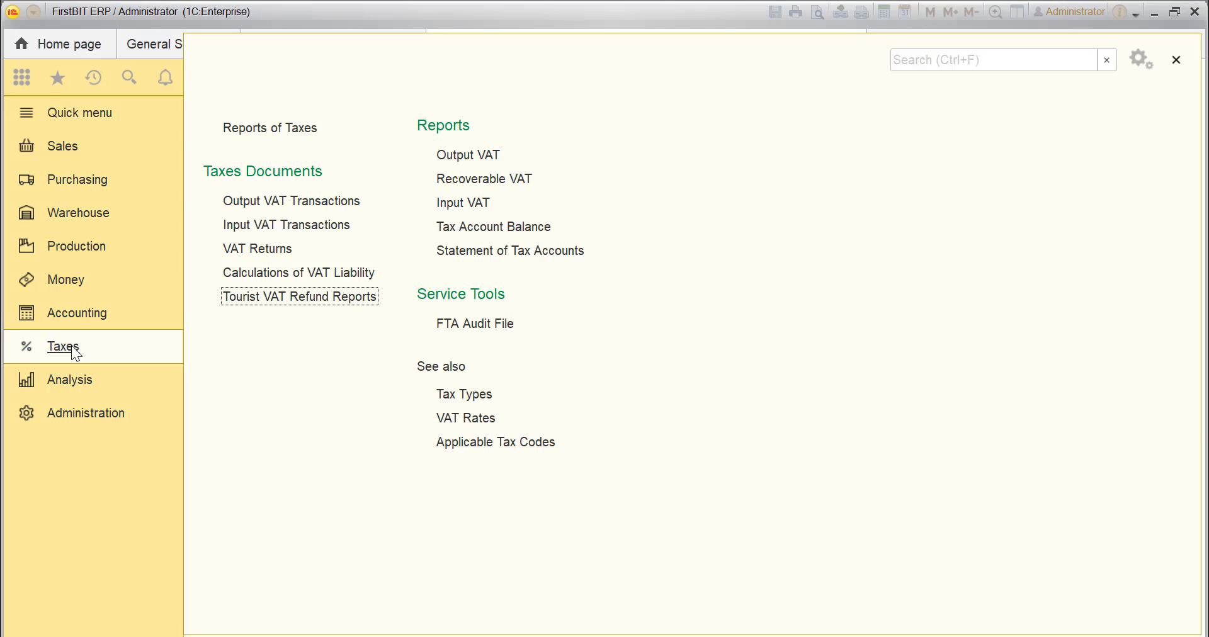
pyautogui.click(257, 249)
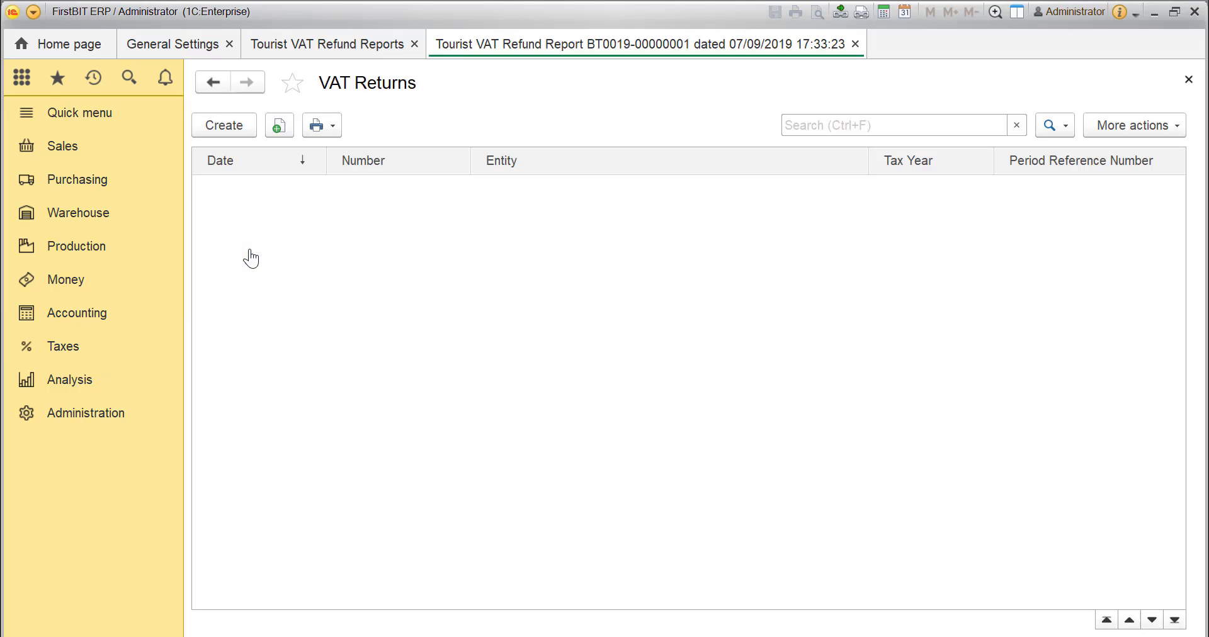
pyautogui.click(223, 125)
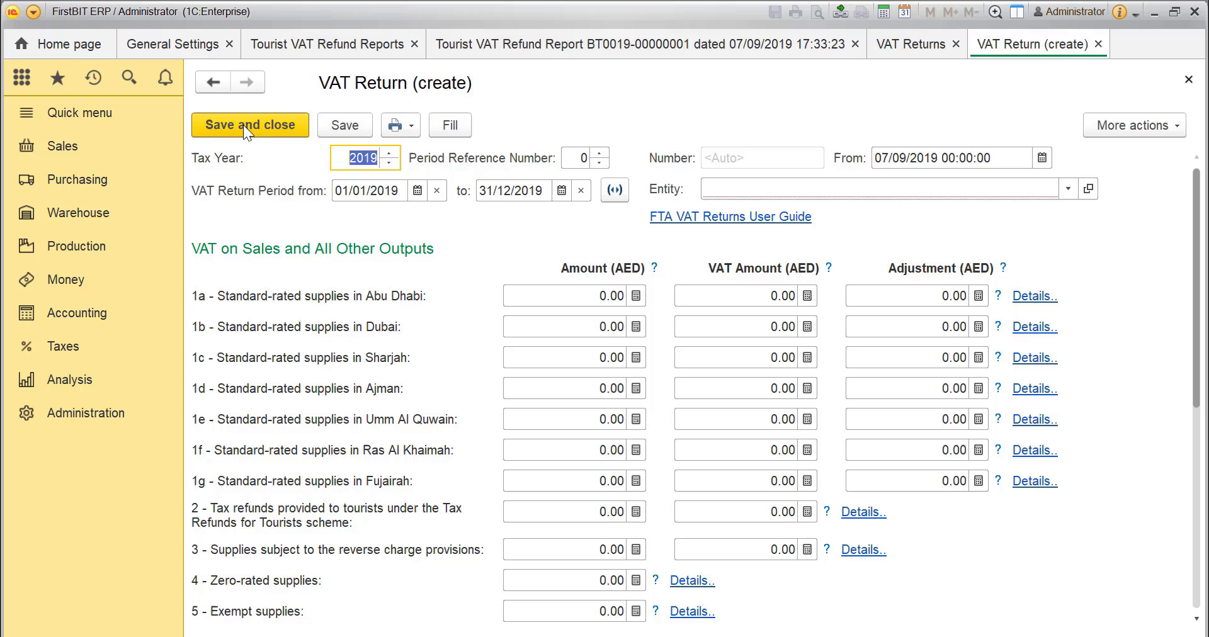
# - Fill the VAT Return from posted transactions and review box 2: -14,250.00 with -750.00 VAT
pyautogui.click(894, 188)
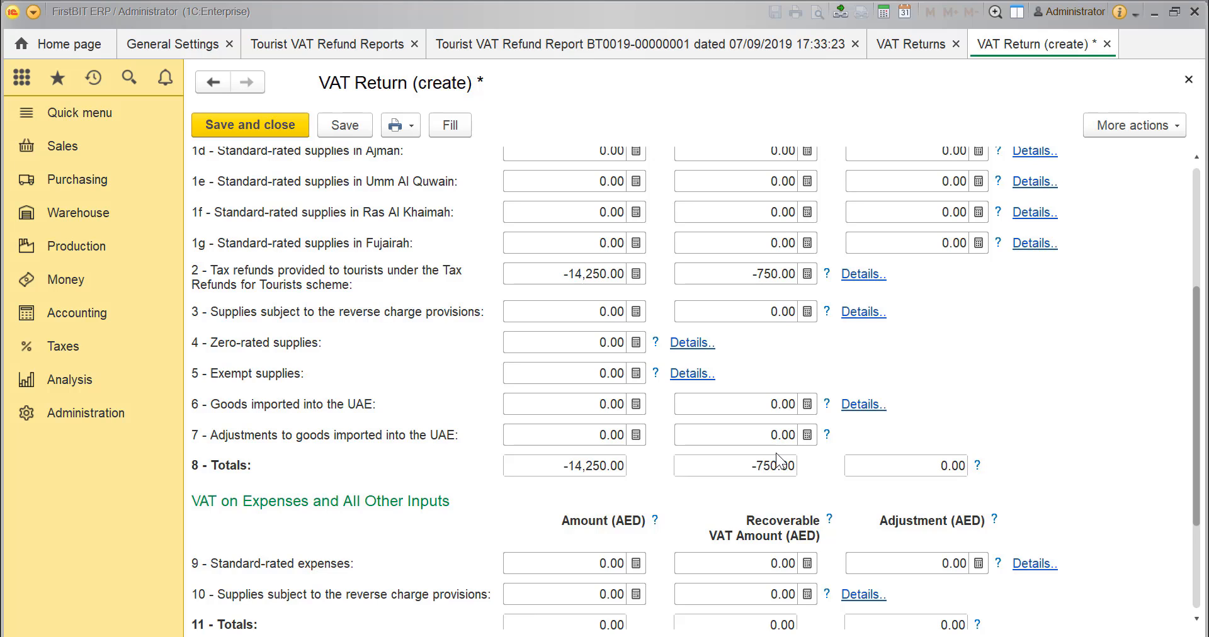
pyautogui.scroll(-3)
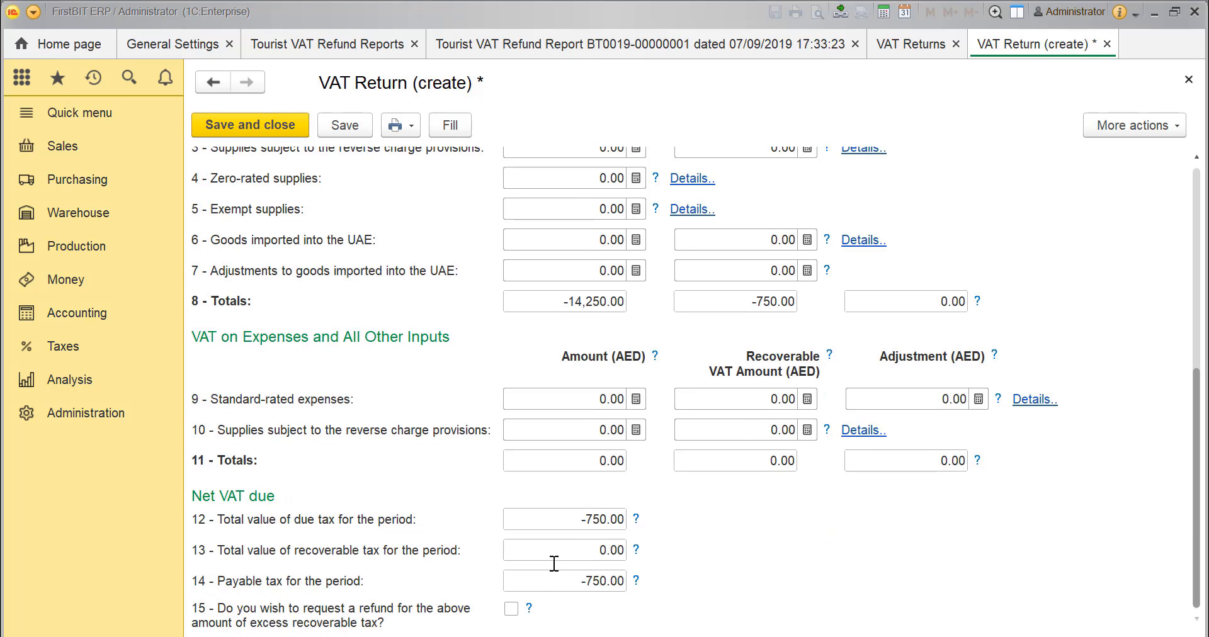
pyautogui.moveTo(474, 386)
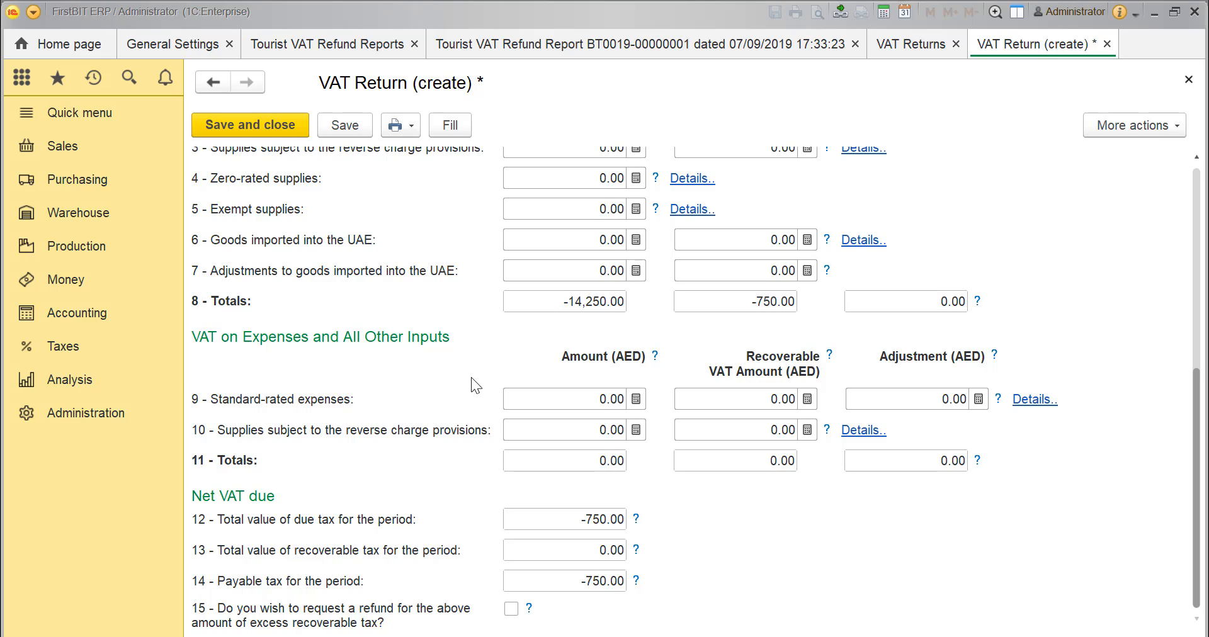